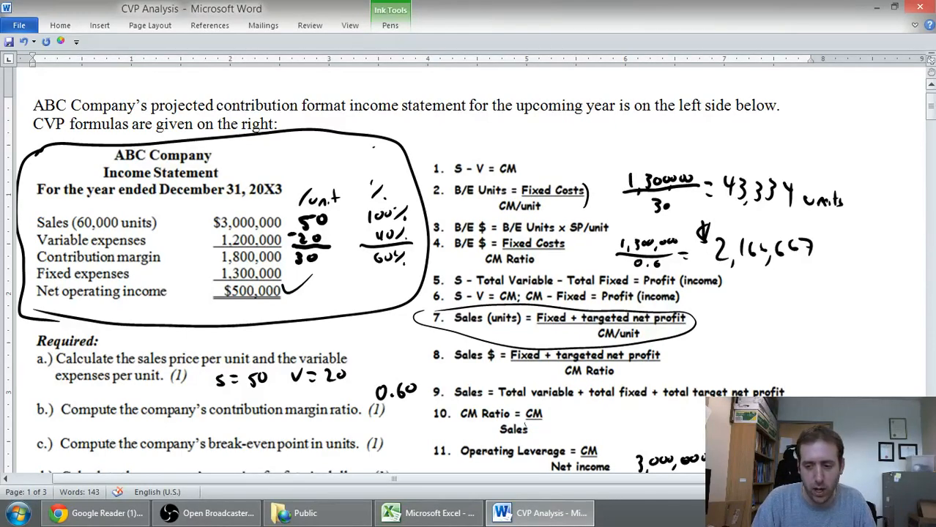
Step: Scroll down past the problem statement to the blank second page
{"action": "scroll", "scroll_direction": "down", "scroll_amount": 3}
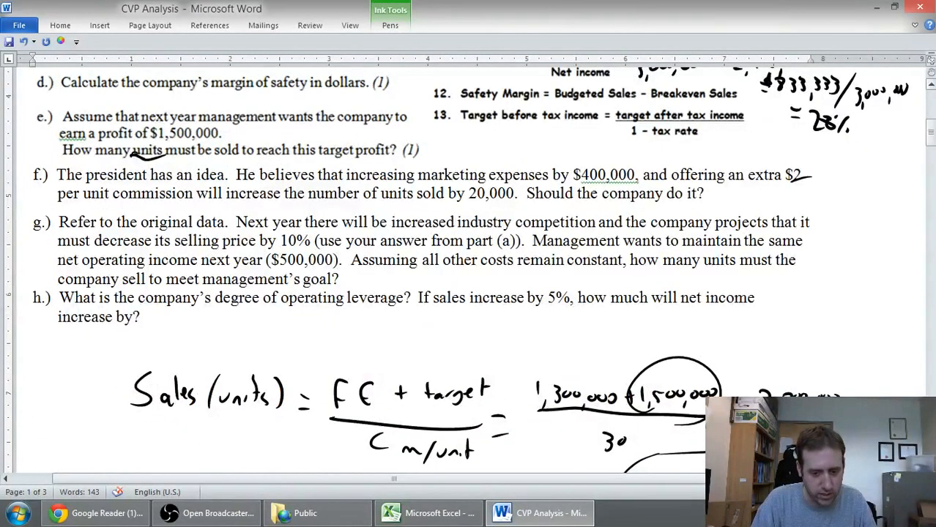
{"action": "scroll", "scroll_direction": "down", "scroll_amount": 3}
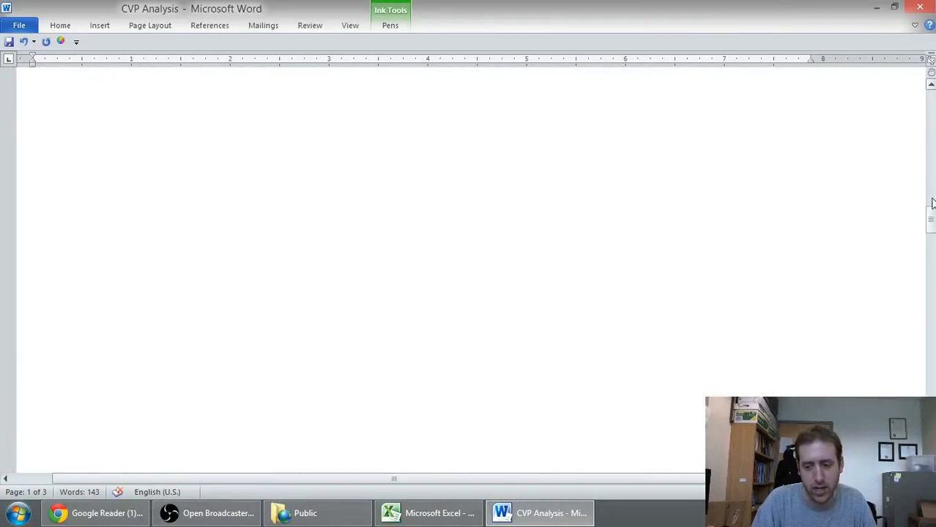
Step: Ink 'Variable' and 'Fixed' headings at the top of page 2, then the S sales label below
{"action": "scroll", "scroll_direction": "down", "scroll_amount": 3}
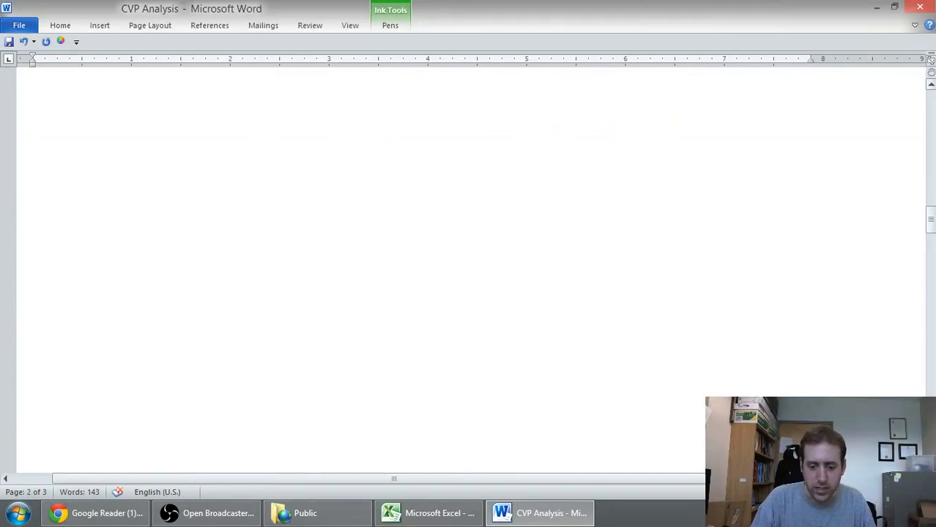
{"action": "left_click", "coordinate": [389, 25]}
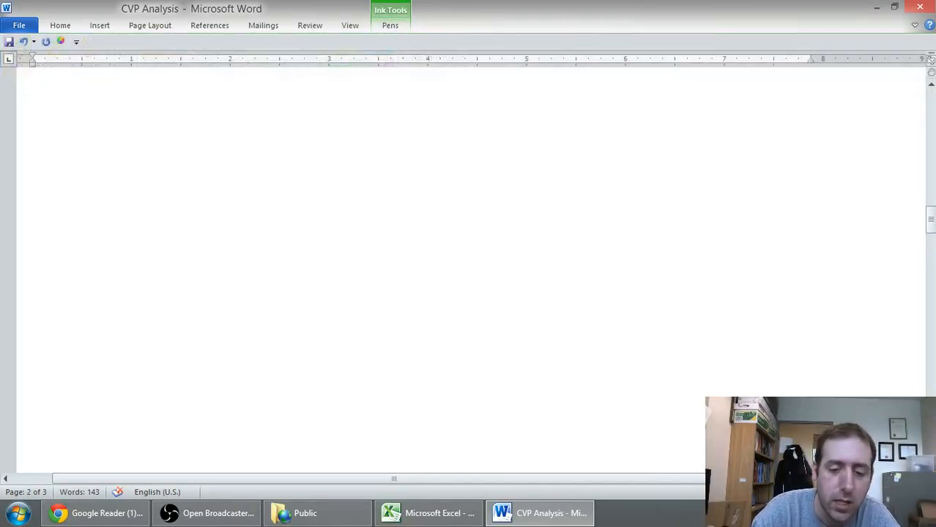
{"action": "left_click_drag", "start_coordinate": [292, 91], "coordinate": [333, 114]}
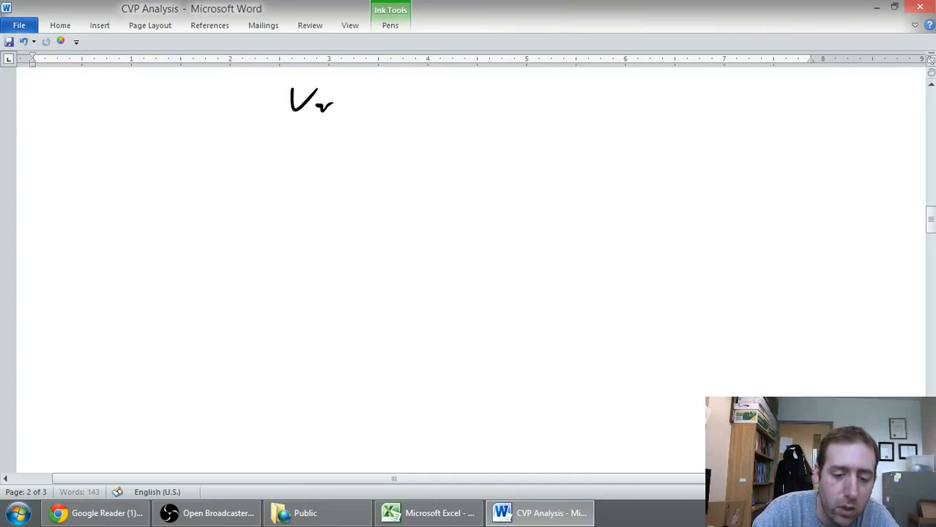
{"action": "left_click_drag", "start_coordinate": [319, 105], "coordinate": [369, 110]}
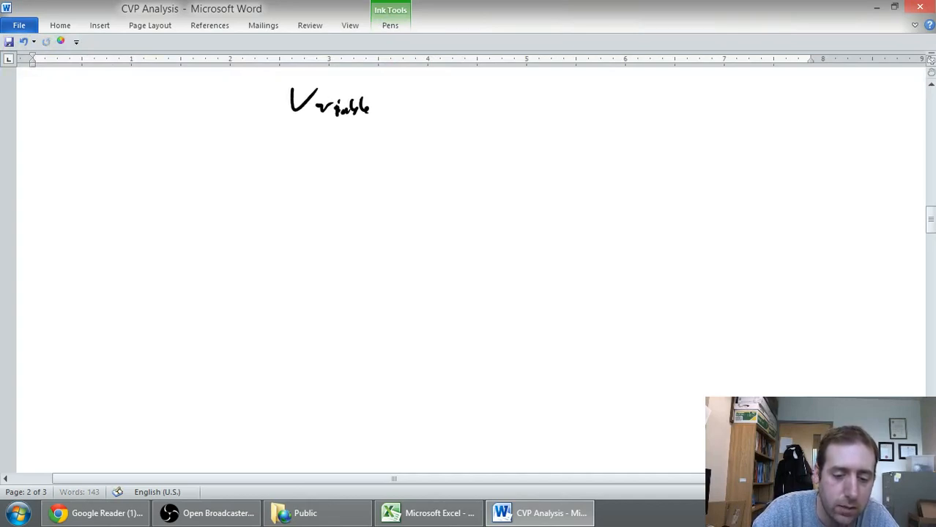
{"action": "left_click_drag", "start_coordinate": [495, 87], "coordinate": [524, 109]}
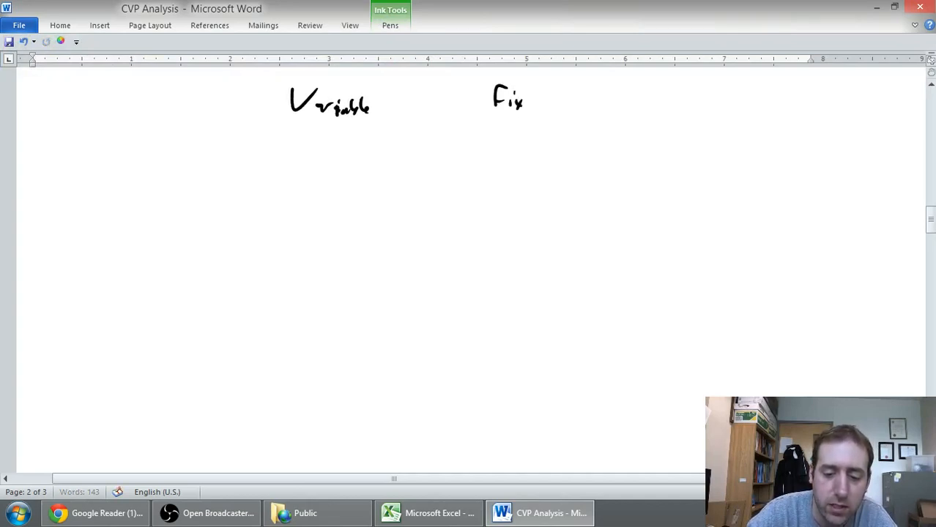
{"action": "left_click_drag", "start_coordinate": [523, 99], "coordinate": [543, 100]}
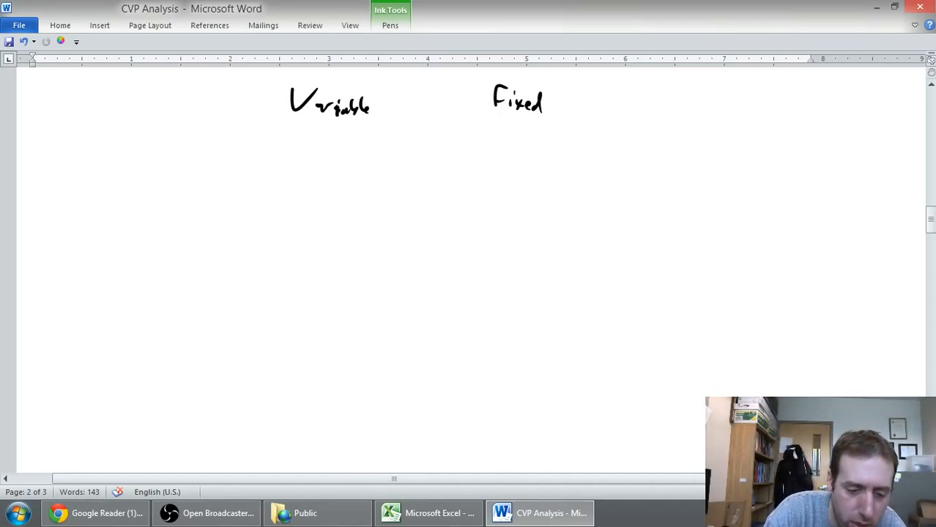
{"action": "left_click_drag", "start_coordinate": [143, 125], "coordinate": [117, 158]}
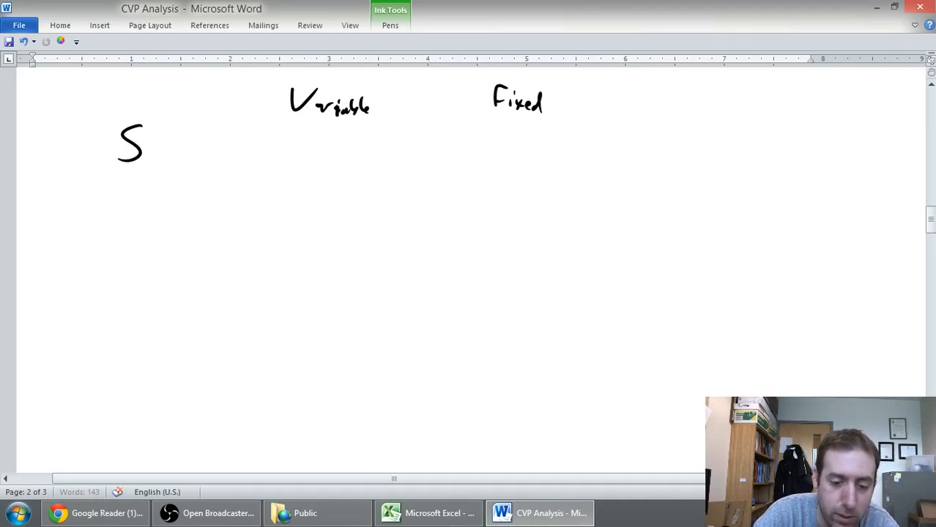
Step: Ink 100,000 sales for both, -VE/CM/-FE/=NI labels, Variable's 60,000 and 40,000, and 20,000 net incomes
{"action": "left_click_drag", "start_coordinate": [296, 139], "coordinate": [337, 146]}
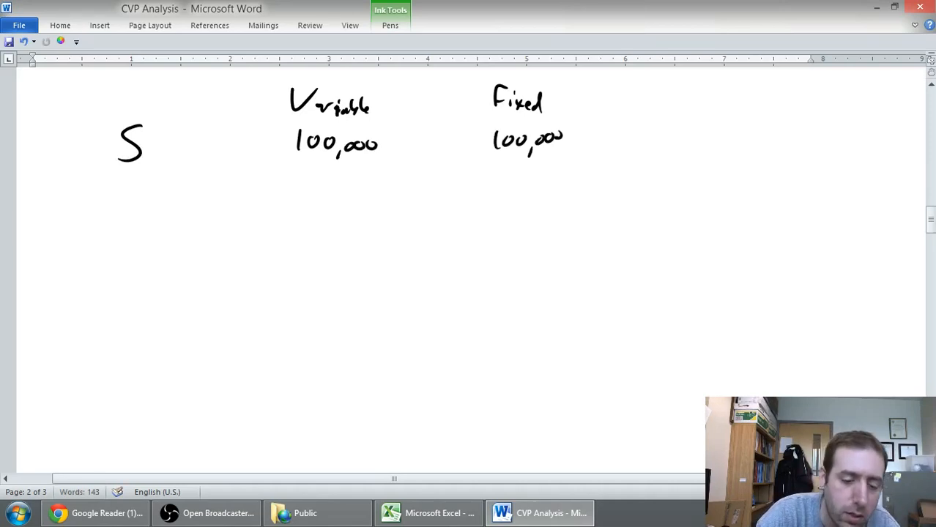
{"action": "left_click_drag", "start_coordinate": [106, 198], "coordinate": [173, 227]}
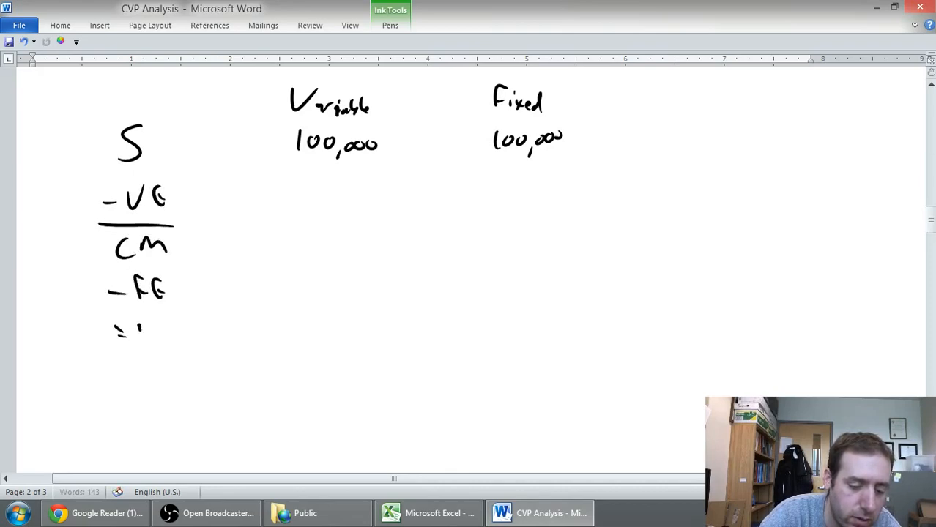
{"action": "left_click_drag", "start_coordinate": [114, 330], "coordinate": [176, 337]}
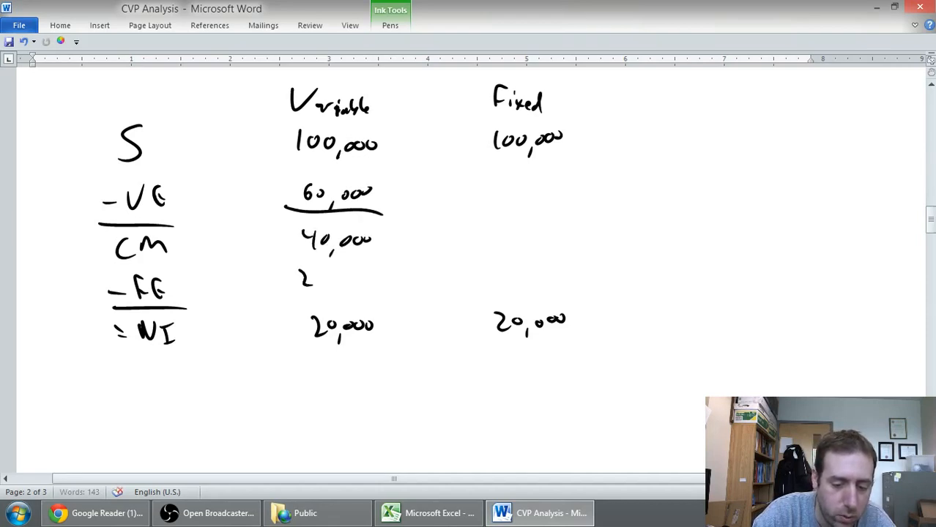
Step: Ink Variable's 20,000 fixed expenses and Fixed's 10,000, 90,000, 70,000, double-underlining both net incomes
{"action": "left_click_drag", "start_coordinate": [300, 275], "coordinate": [373, 292]}
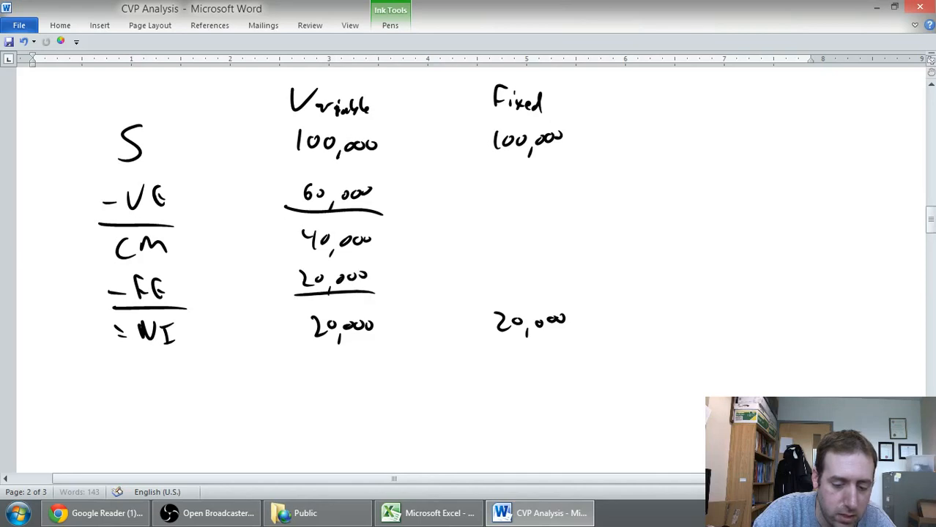
{"action": "left_click_drag", "start_coordinate": [295, 356], "coordinate": [388, 356]}
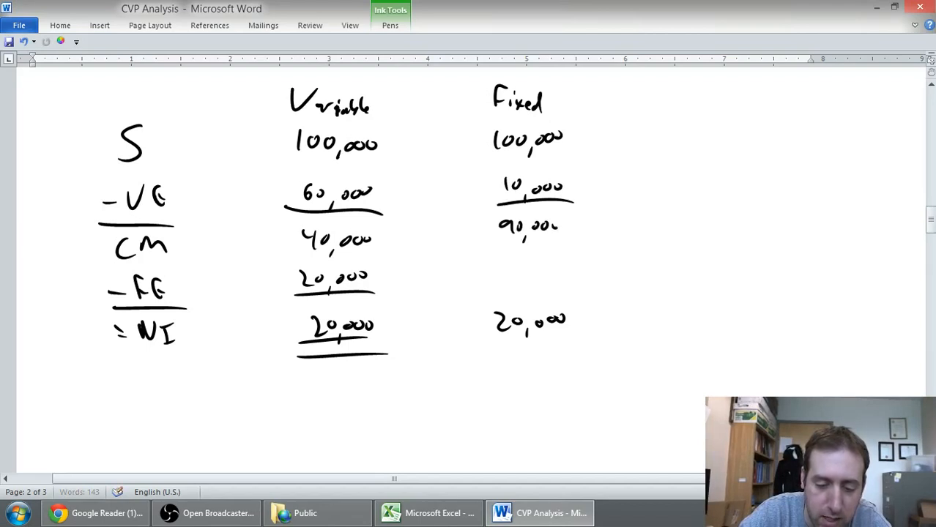
{"action": "left_click_drag", "start_coordinate": [501, 256], "coordinate": [512, 281]}
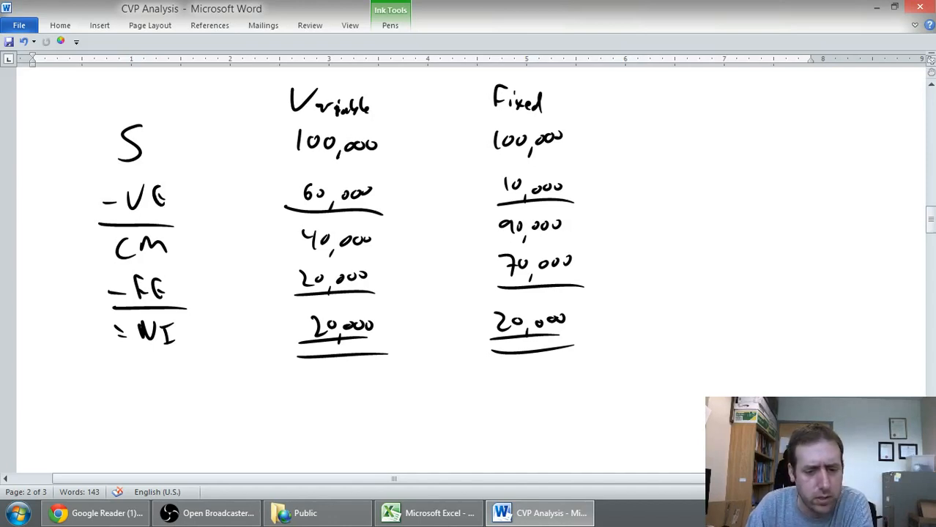
{"action": "scroll", "scroll_direction": "down", "scroll_amount": 3}
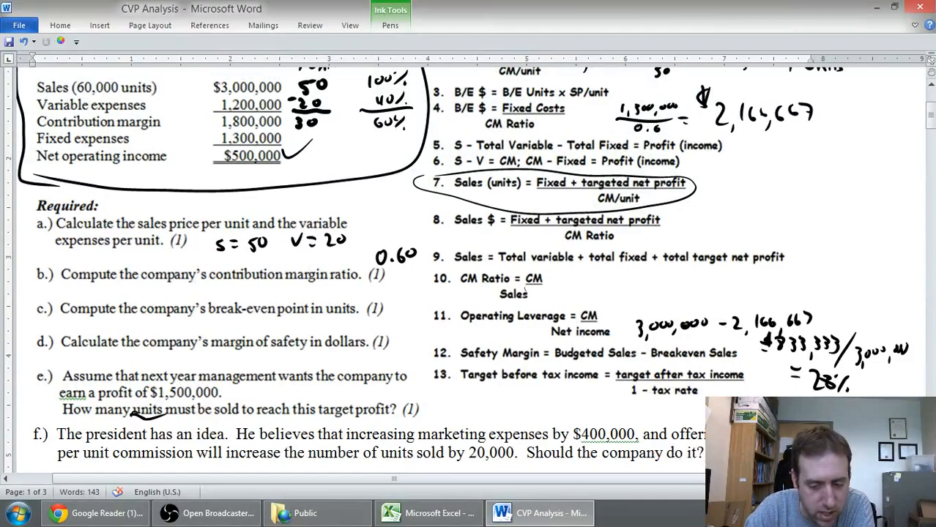
{"action": "scroll", "scroll_direction": "down", "scroll_amount": 3}
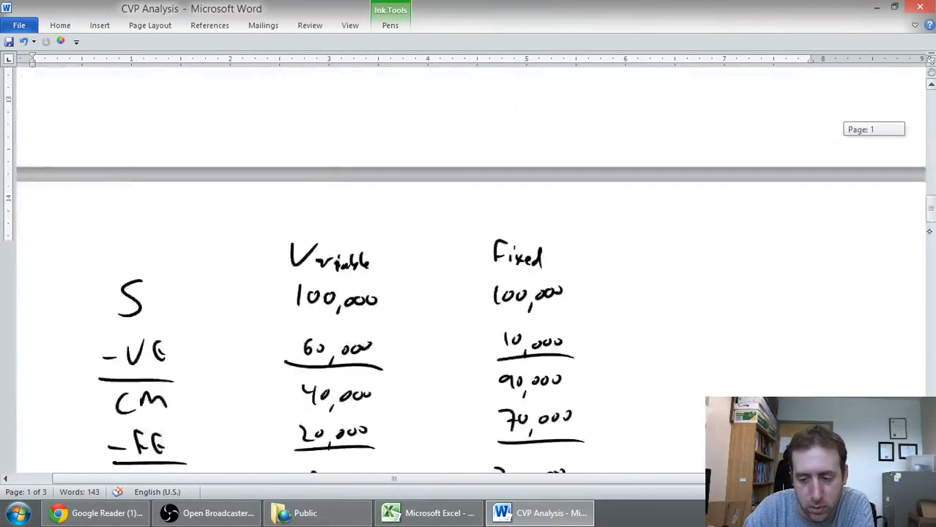
{"action": "scroll", "scroll_direction": "down", "scroll_amount": 3}
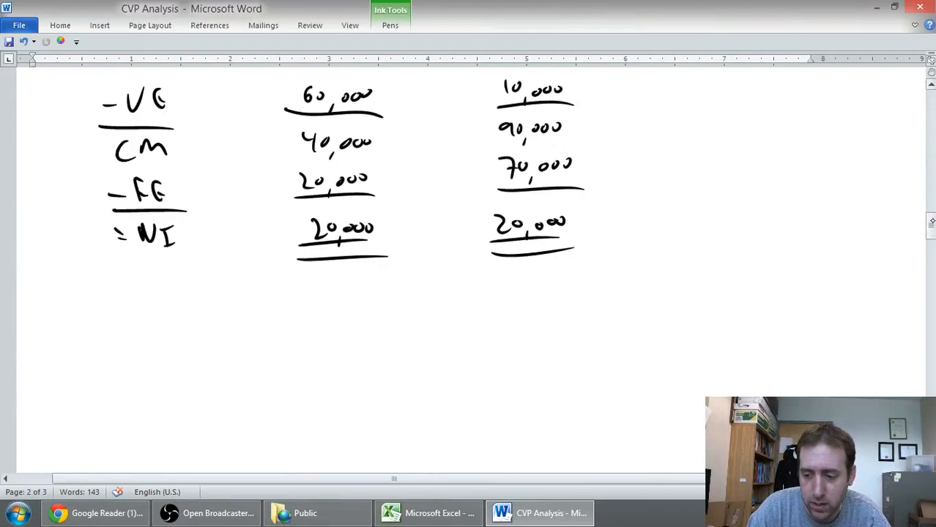
{"action": "scroll", "scroll_direction": "down", "scroll_amount": 3}
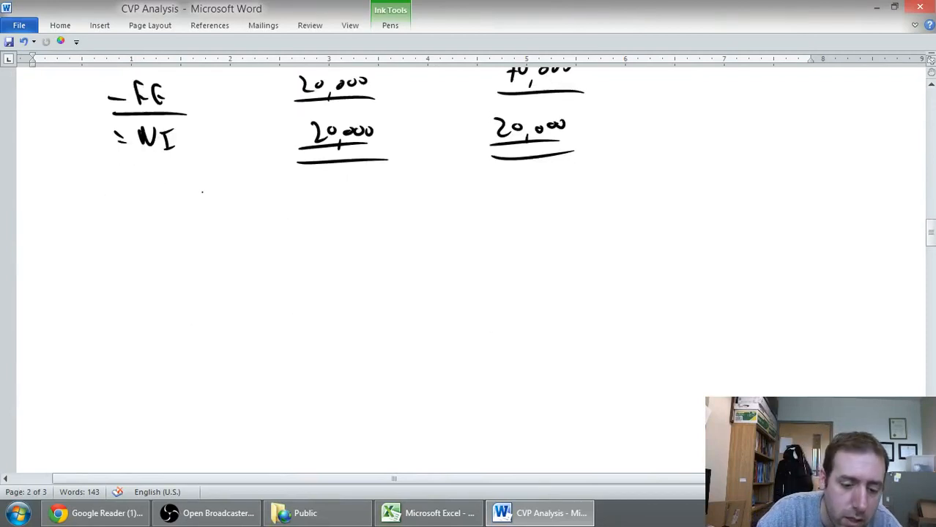
Step: Ink DOL = 40,000/20,000 = 2 under Variable and 90,000/20,000 = 4.5 under Fixed
{"action": "left_click_drag", "start_coordinate": [198, 202], "coordinate": [263, 208]}
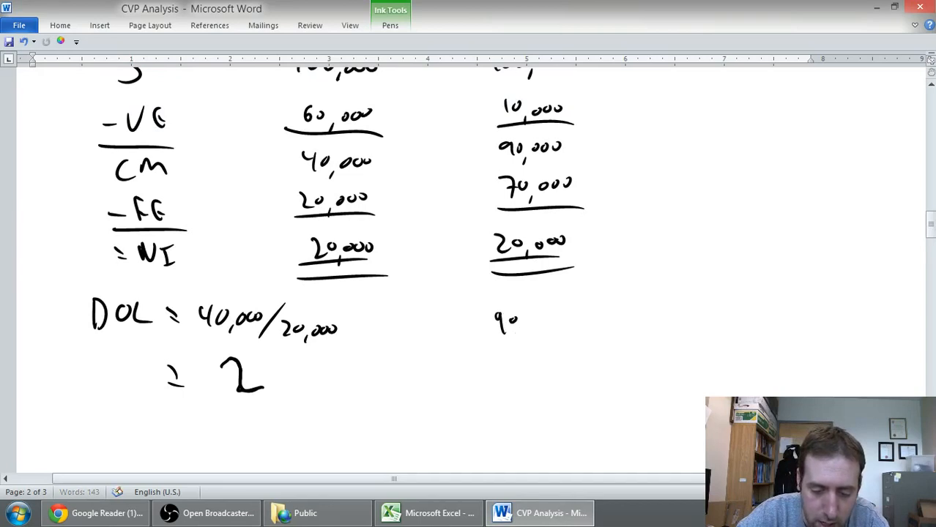
{"action": "left_click_drag", "start_coordinate": [516, 322], "coordinate": [578, 322]}
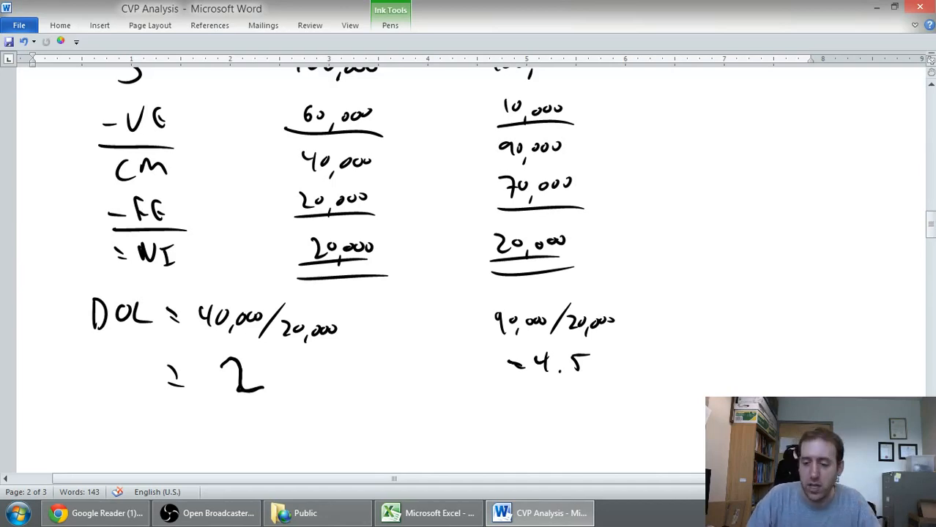
Step: Ink 'If sales go up by 1%, profit goes up by 2*1% = 2%' under the DOL of 2
{"action": "scroll", "scroll_direction": "down", "scroll_amount": 3}
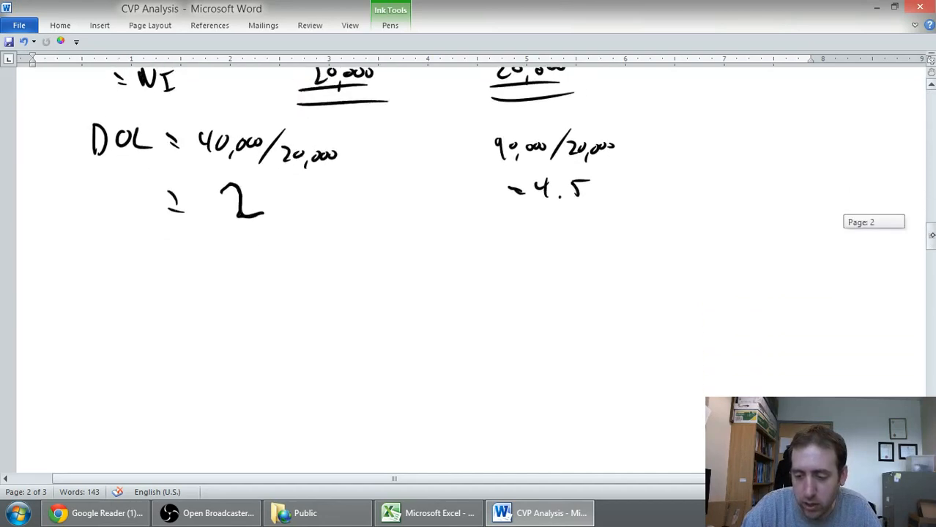
{"action": "scroll", "scroll_direction": "down", "scroll_amount": 3}
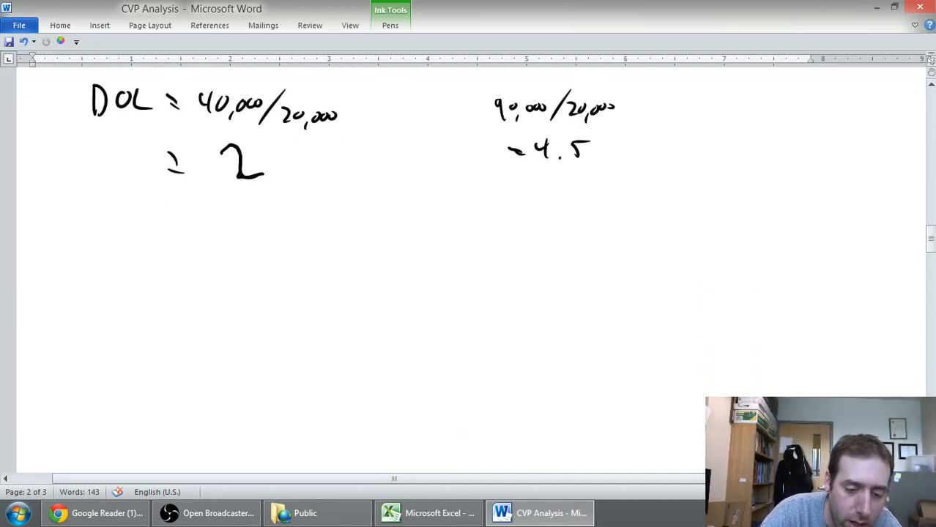
{"action": "left_click_drag", "start_coordinate": [90, 220], "coordinate": [106, 246]}
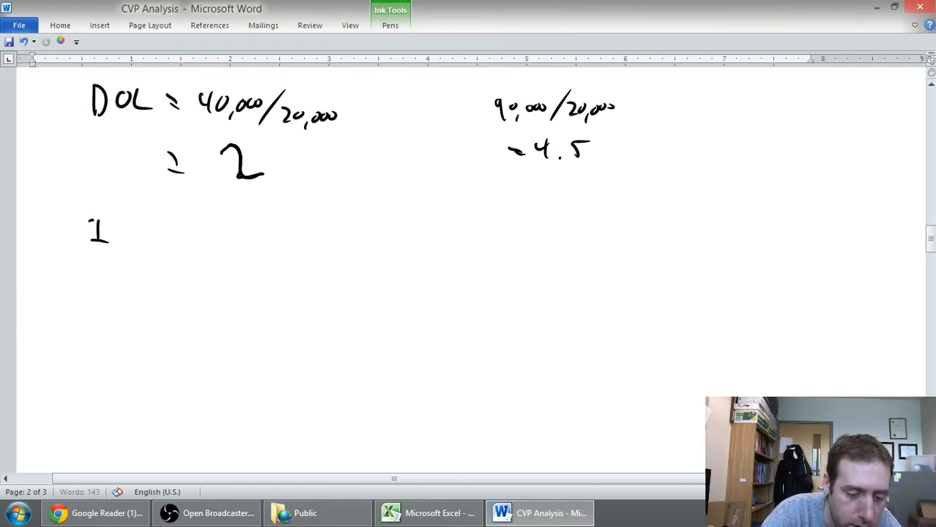
{"action": "left_click_drag", "start_coordinate": [102, 227], "coordinate": [176, 235]}
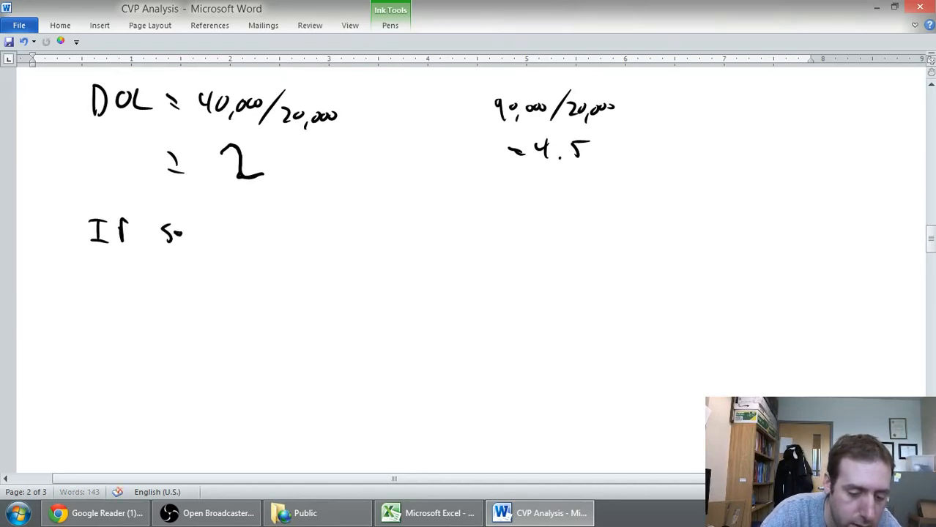
{"action": "left_click_drag", "start_coordinate": [168, 231], "coordinate": [285, 241]}
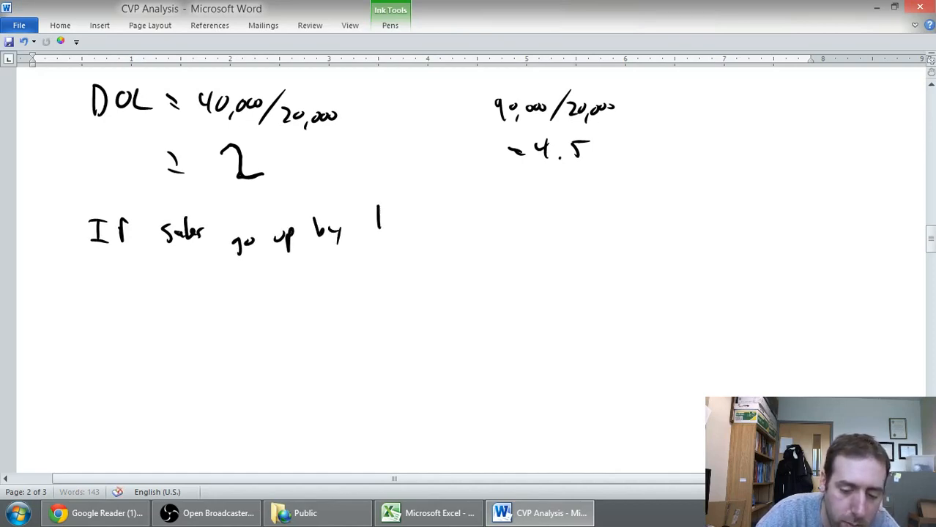
{"action": "left_click_drag", "start_coordinate": [384, 212], "coordinate": [410, 234]}
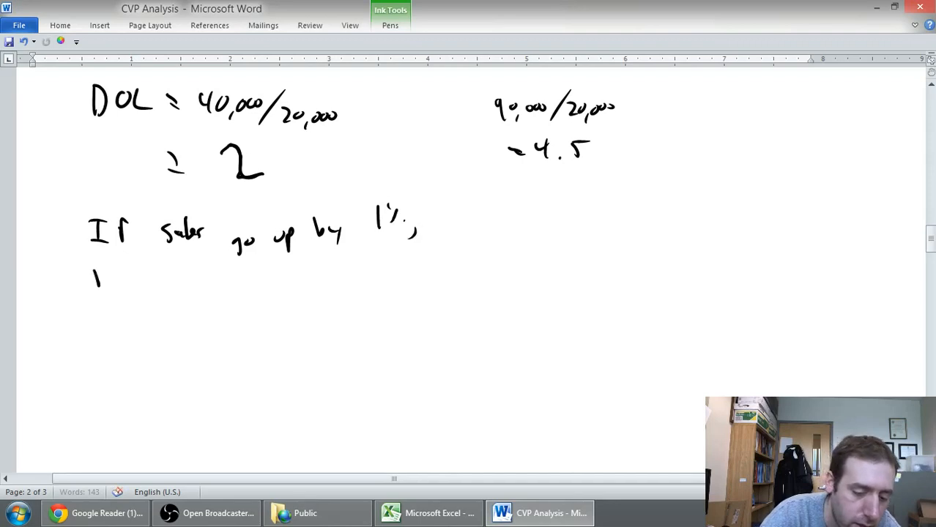
{"action": "left_click_drag", "start_coordinate": [95, 275], "coordinate": [154, 281]}
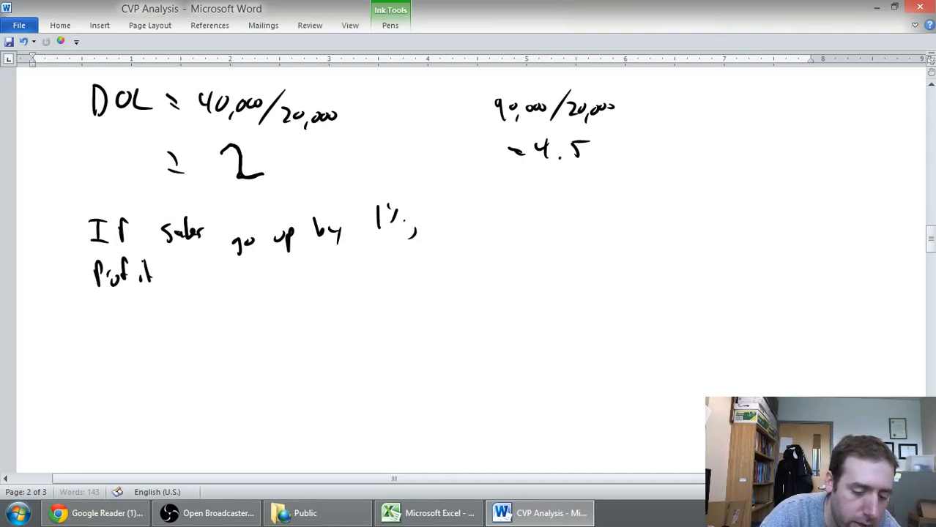
{"action": "left_click_drag", "start_coordinate": [175, 286], "coordinate": [252, 293]}
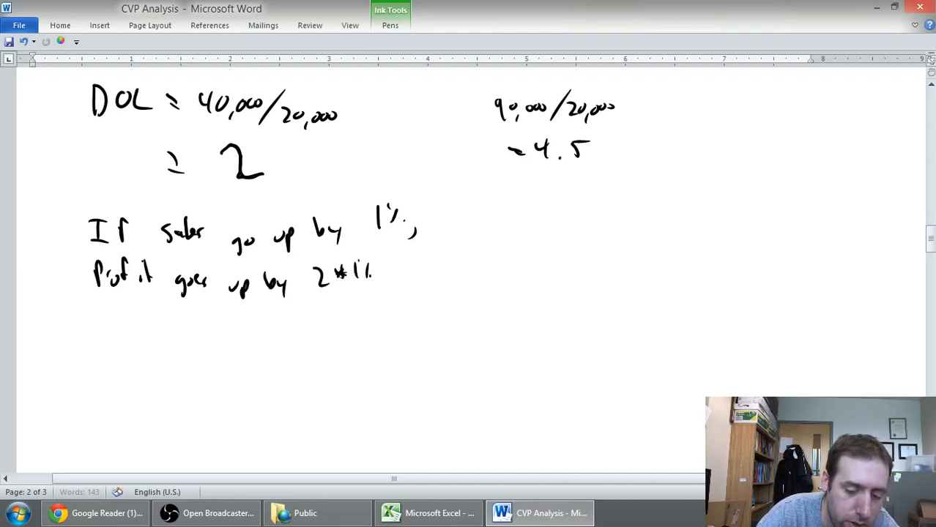
{"action": "left_click_drag", "start_coordinate": [275, 190], "coordinate": [308, 252]}
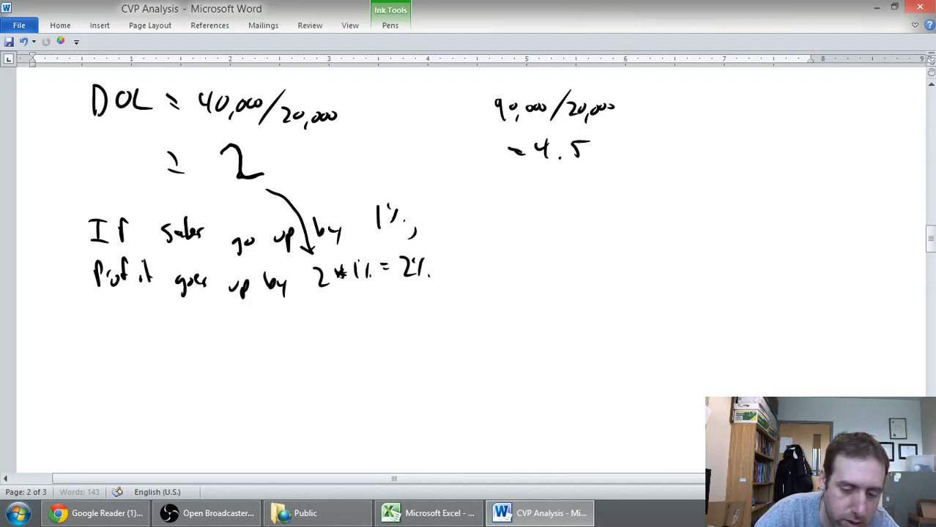
Step: Ink 'If sales increase by 20%, profits increase by 2*20%' as the second example
{"action": "left_click_drag", "start_coordinate": [99, 326], "coordinate": [110, 349]}
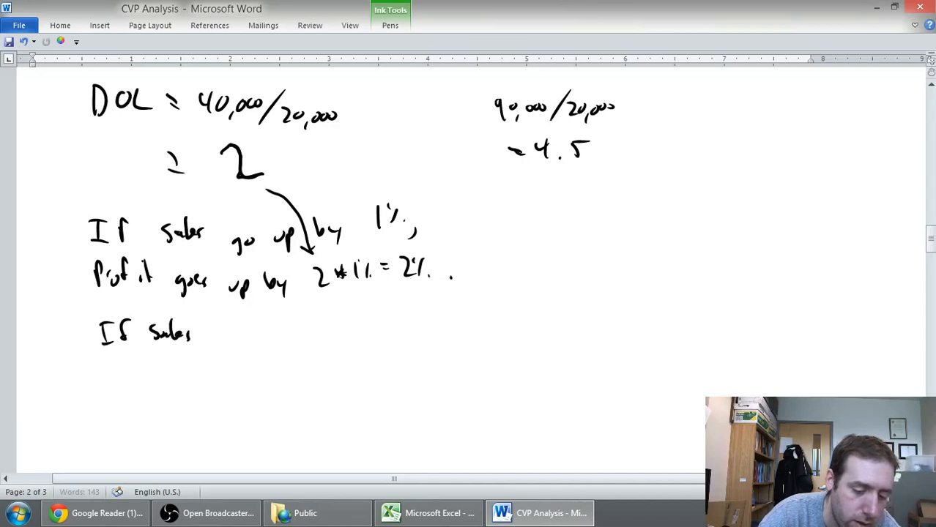
{"action": "left_click_drag", "start_coordinate": [220, 334], "coordinate": [290, 337]}
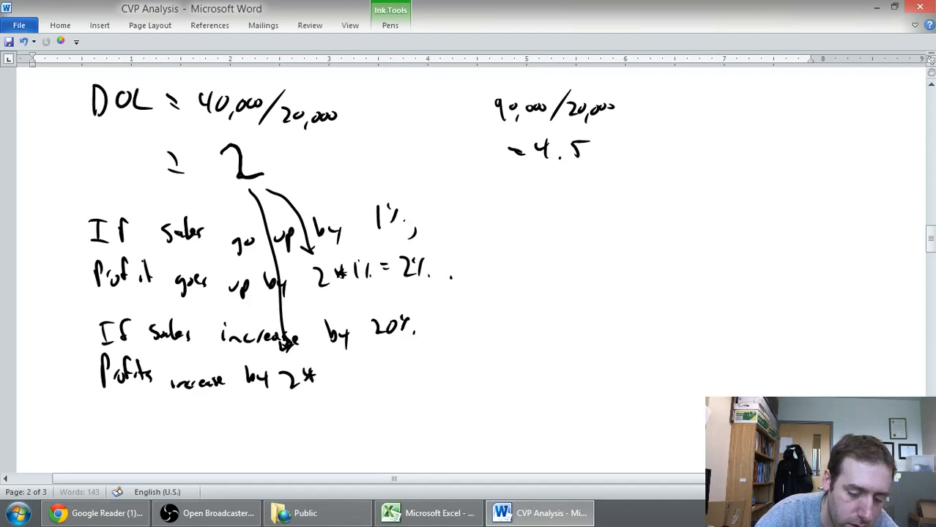
{"action": "left_click_drag", "start_coordinate": [329, 373], "coordinate": [366, 373]}
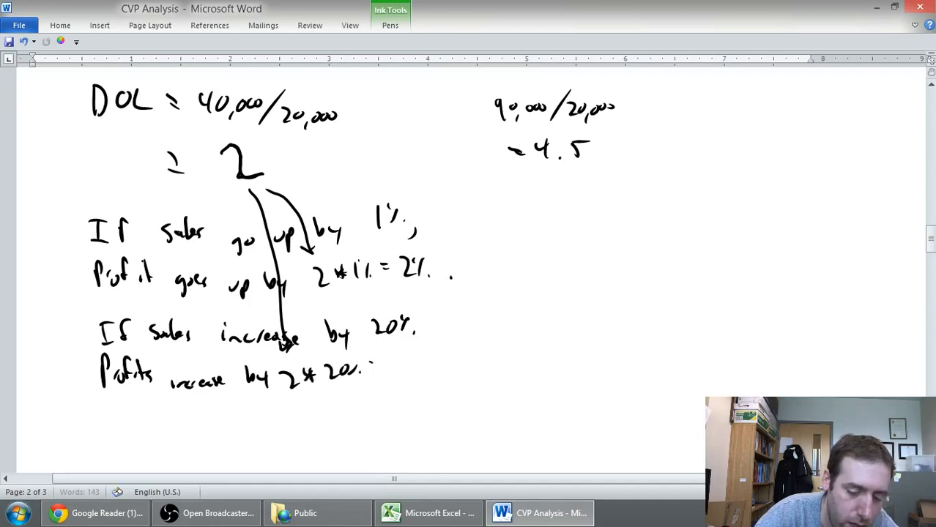
{"action": "left_click_drag", "start_coordinate": [374, 366], "coordinate": [432, 363]}
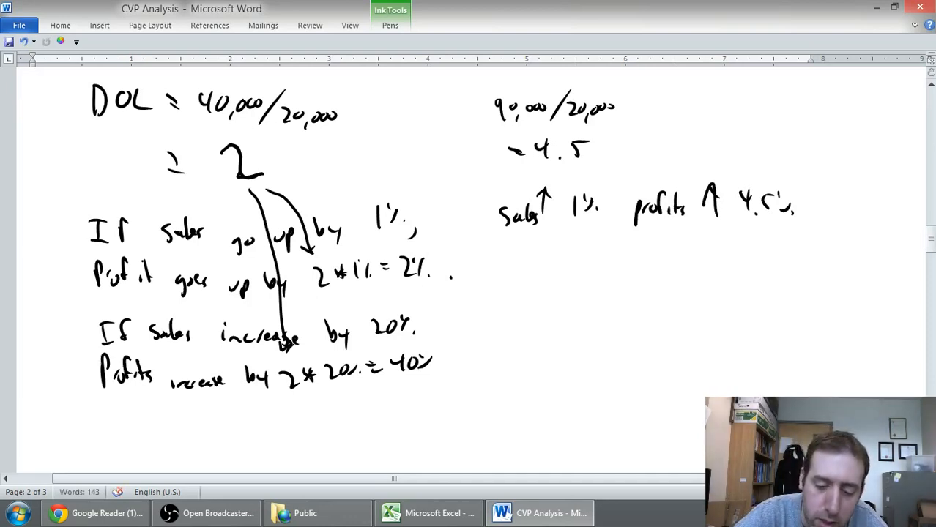
Step: Ink under 4.5 that a 1% sales rise lifts profits 4.5% and a 20% rise lifts them 90%
{"action": "left_click_drag", "start_coordinate": [506, 278], "coordinate": [579, 261]}
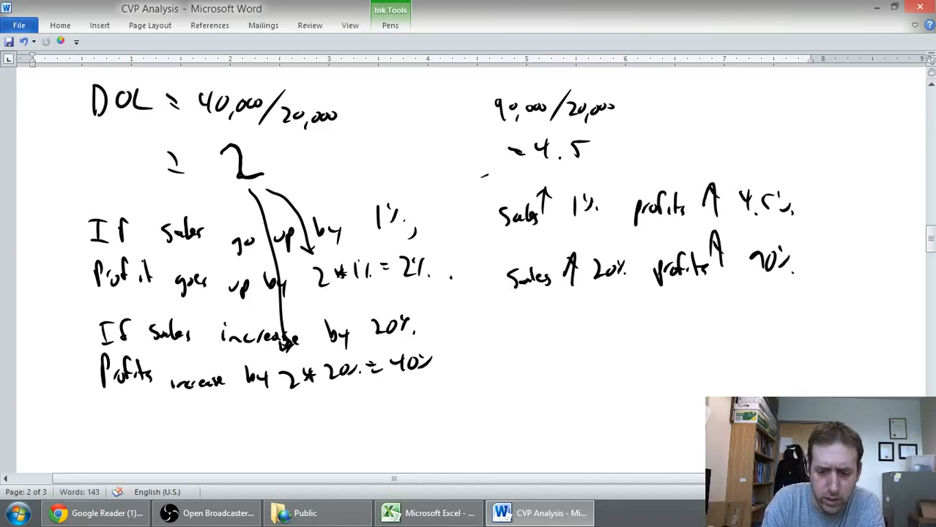
{"action": "left_click_drag", "start_coordinate": [483, 173], "coordinate": [512, 168]}
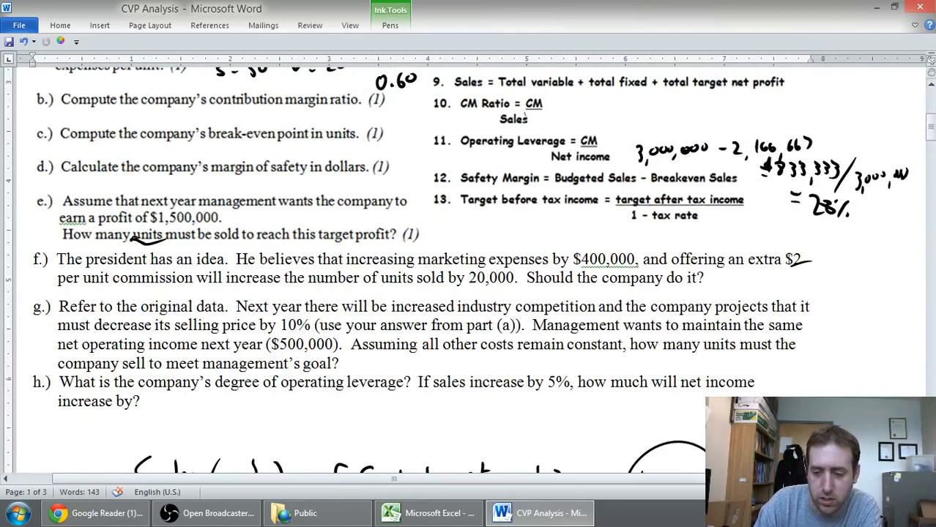
Step: Scroll back to the problem's questions and formula list
{"action": "scroll", "scroll_direction": "down", "scroll_amount": 3}
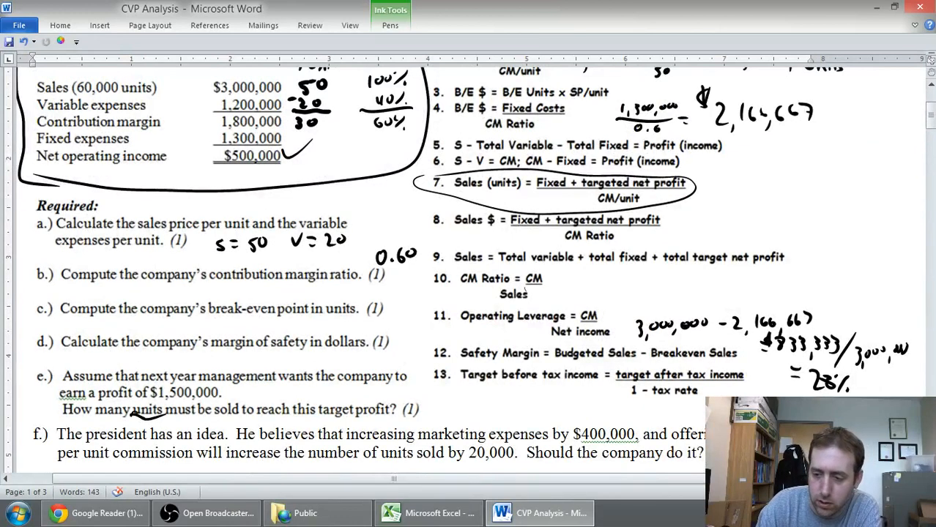
{"action": "scroll", "scroll_direction": "down", "scroll_amount": 3}
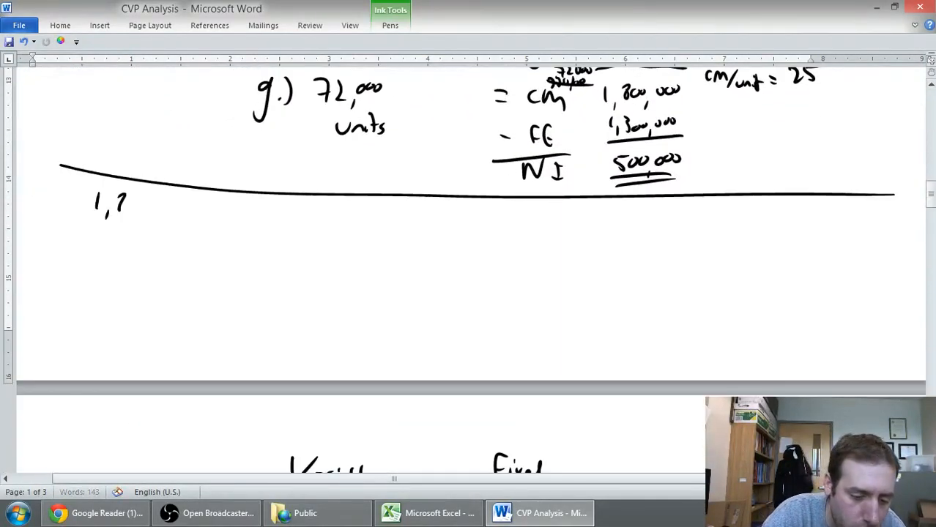
Step: Ink part h's DOL as 1,800,000/500,000 = 3.6 and close Calculator after checking it
{"action": "left_click_drag", "start_coordinate": [120, 205], "coordinate": [187, 208]}
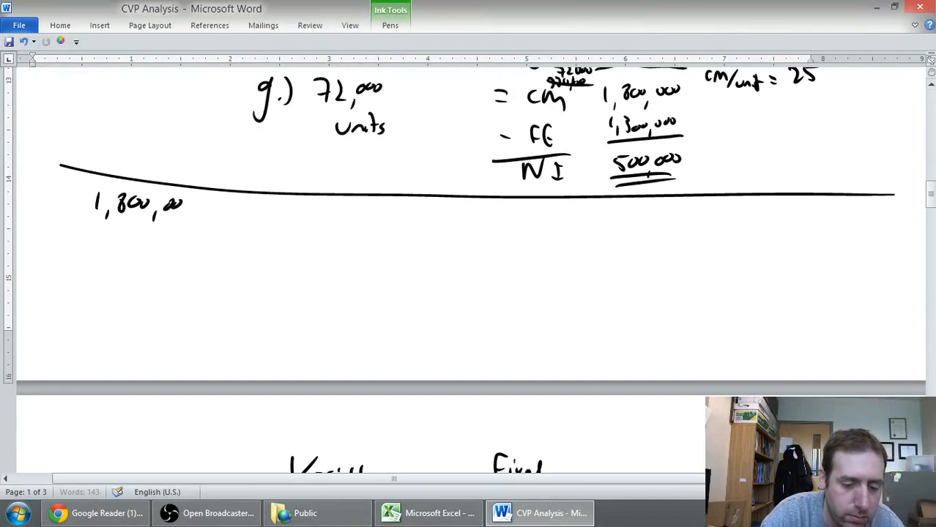
{"action": "left_click_drag", "start_coordinate": [193, 220], "coordinate": [235, 216]}
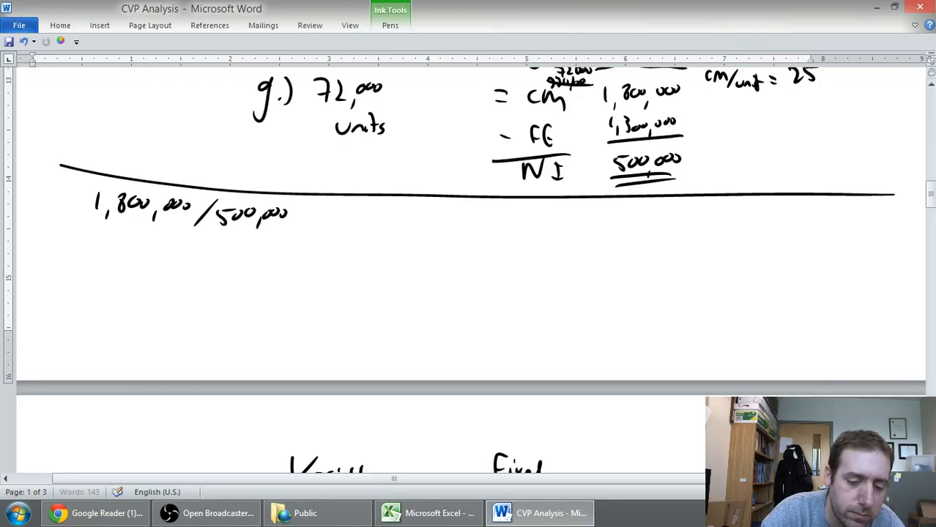
{"action": "left_click_drag", "start_coordinate": [154, 252], "coordinate": [173, 256]}
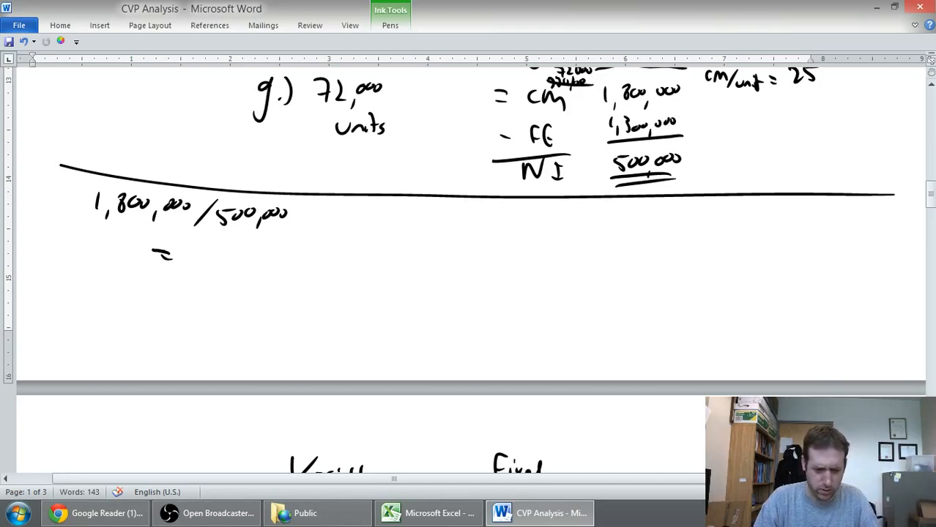
{"action": "left_click_drag", "start_coordinate": [187, 242], "coordinate": [198, 267]}
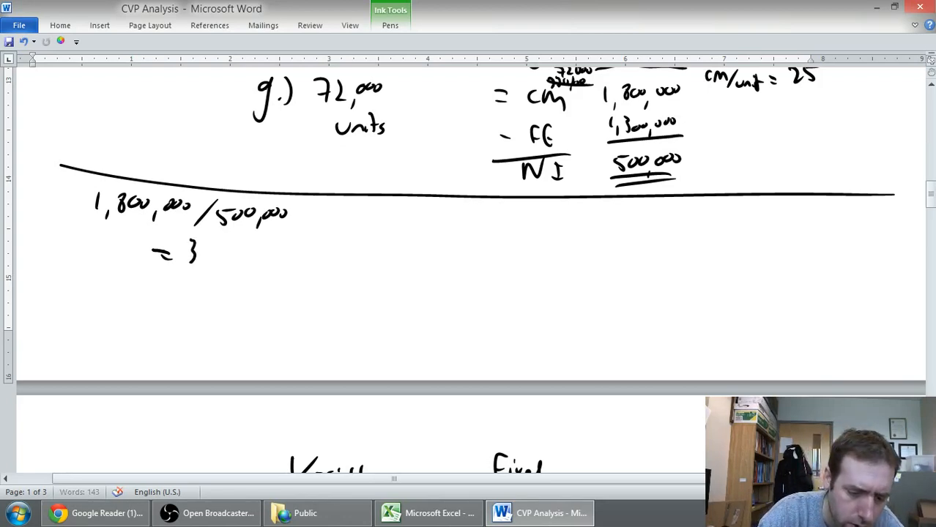
{"action": "left_click_drag", "start_coordinate": [197, 252], "coordinate": [222, 256]}
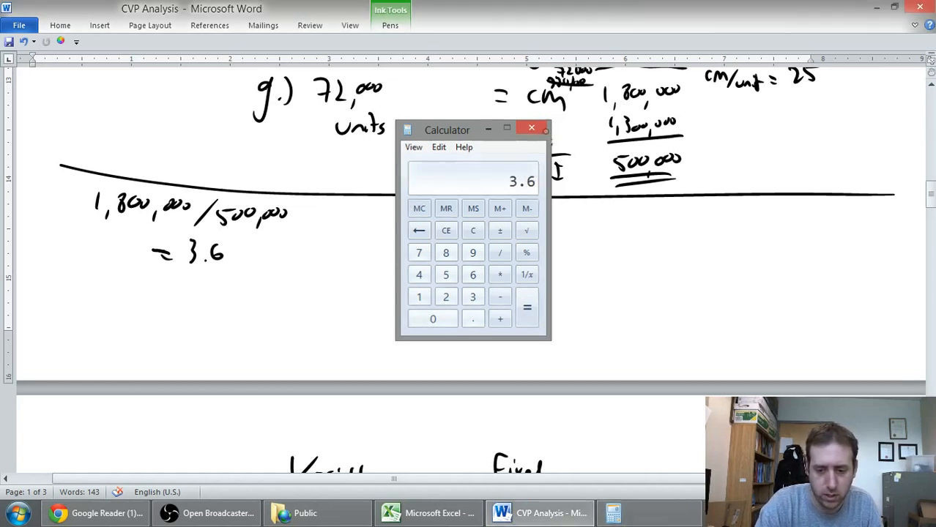
{"action": "left_click", "coordinate": [530, 129]}
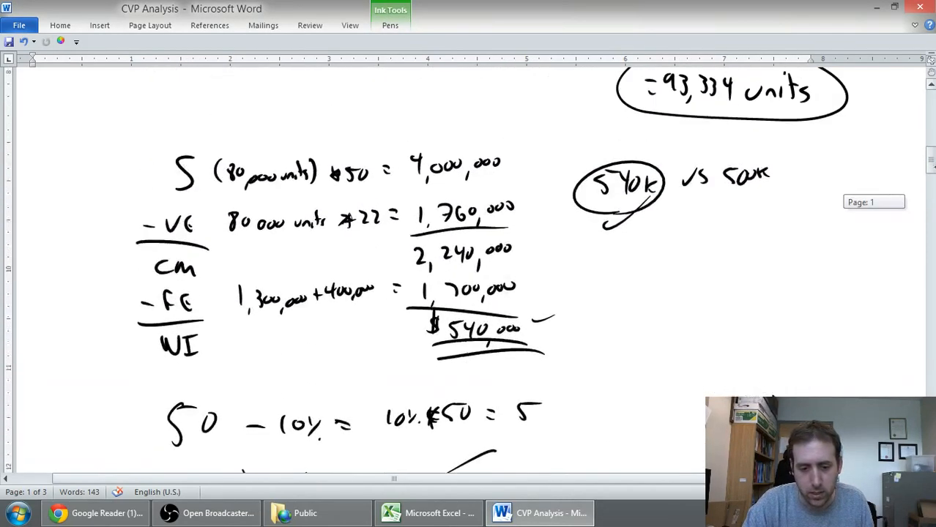
{"action": "scroll", "scroll_direction": "up", "scroll_amount": 3}
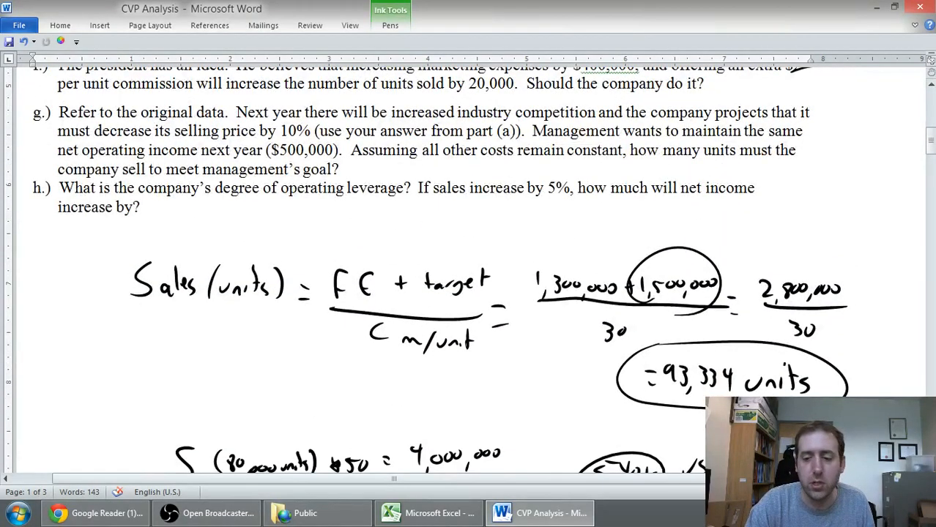
{"action": "scroll", "scroll_direction": "down", "scroll_amount": 3}
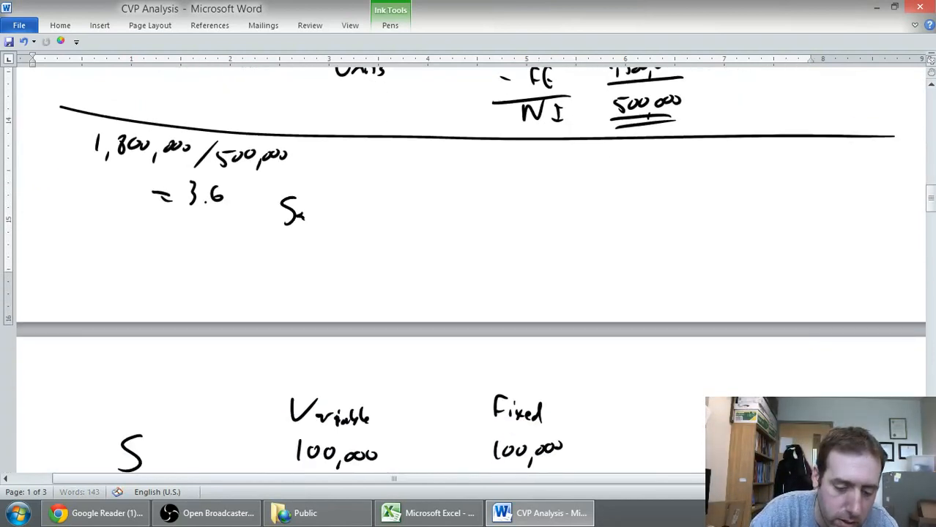
Step: Ink 'Sales ↑ 5%, NI ↑ 3.6*5% = 18%' and the 500,000 * 1.18 formula beside the 3.6
{"action": "left_click_drag", "start_coordinate": [286, 212], "coordinate": [396, 198]}
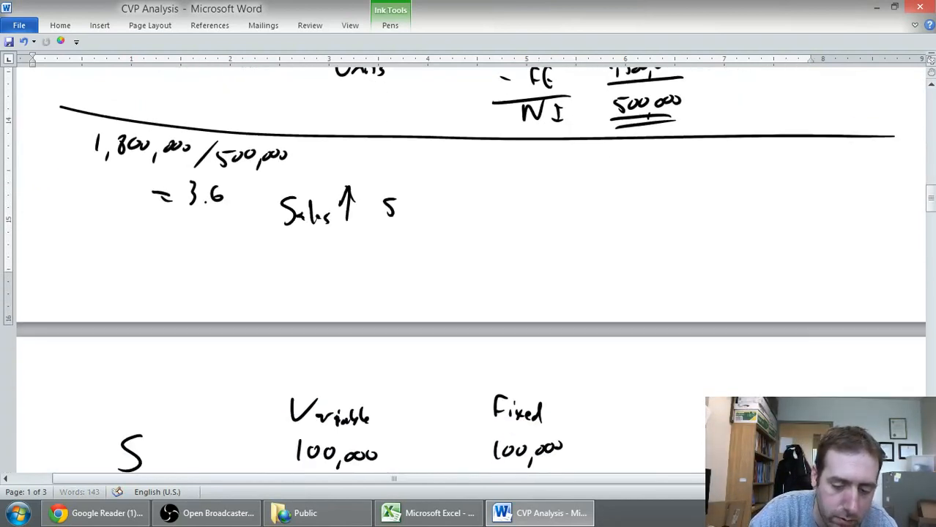
{"action": "left_click_drag", "start_coordinate": [396, 205], "coordinate": [491, 205]}
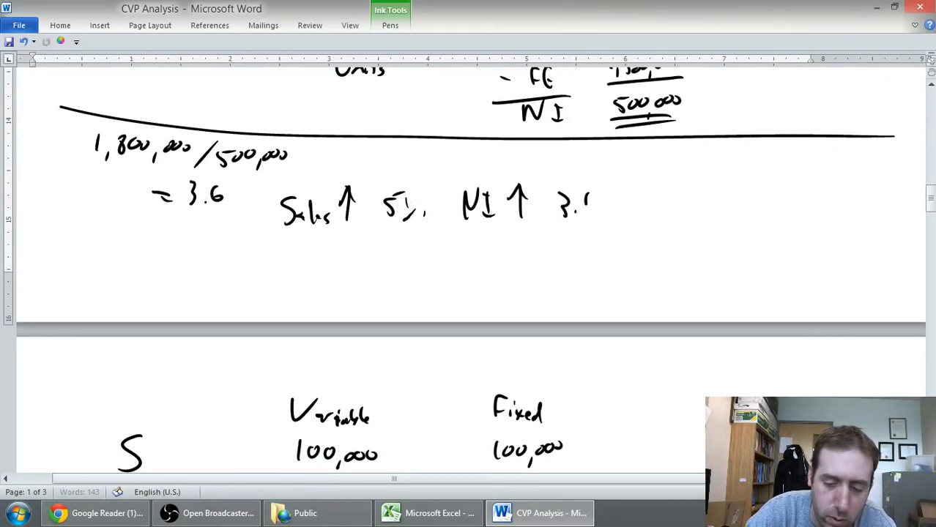
{"action": "left_click_drag", "start_coordinate": [593, 205], "coordinate": [644, 205]}
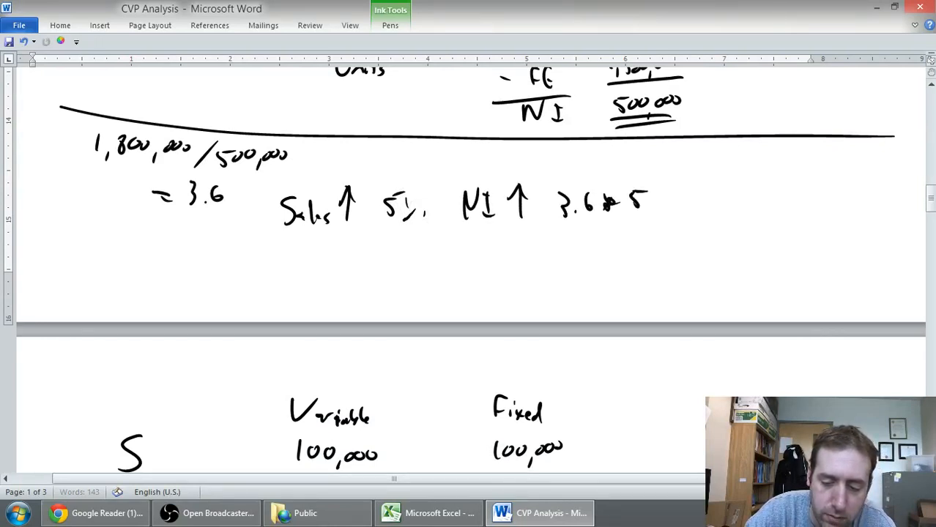
{"action": "left_click_drag", "start_coordinate": [642, 202], "coordinate": [681, 202]}
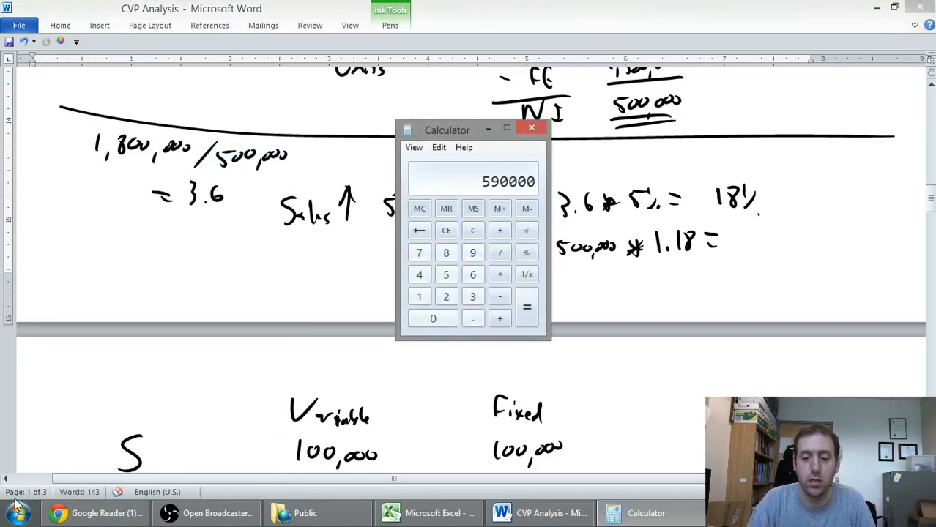
Step: Return from Calculator and ink the 590,000 new net income result
{"action": "left_click", "coordinate": [532, 128]}
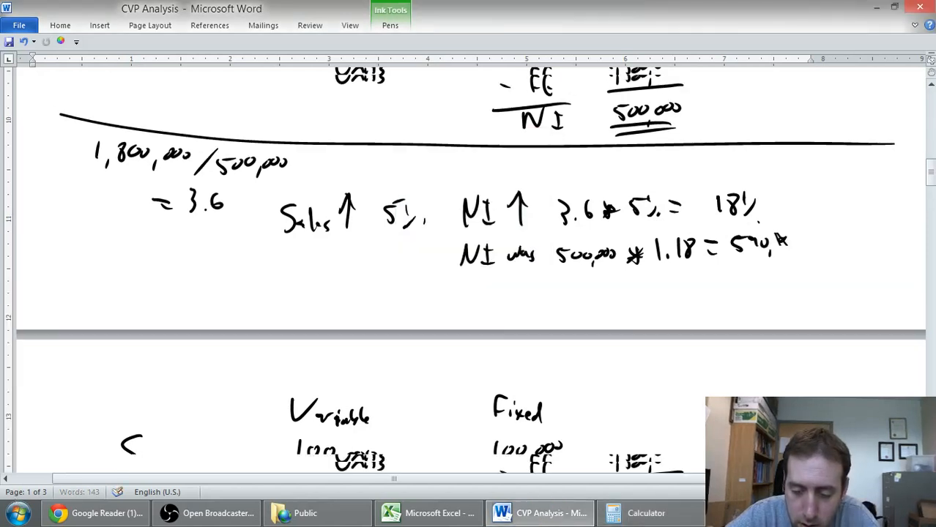
{"action": "left_click_drag", "start_coordinate": [768, 237], "coordinate": [803, 242]}
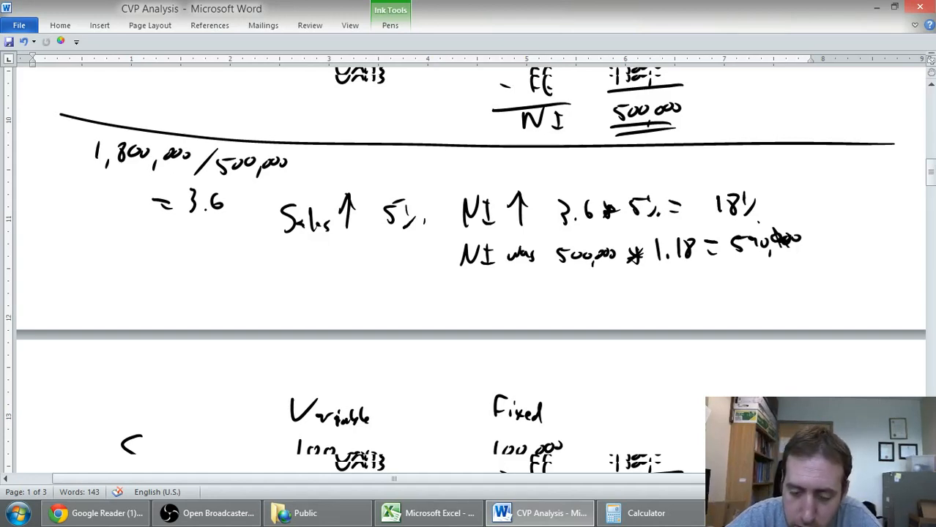
{"action": "left_click_drag", "start_coordinate": [651, 281], "coordinate": [667, 293]}
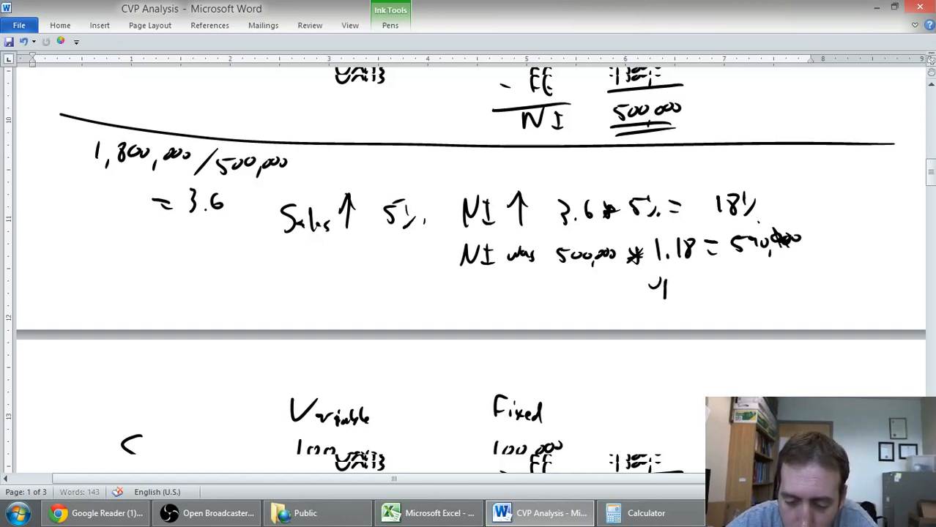